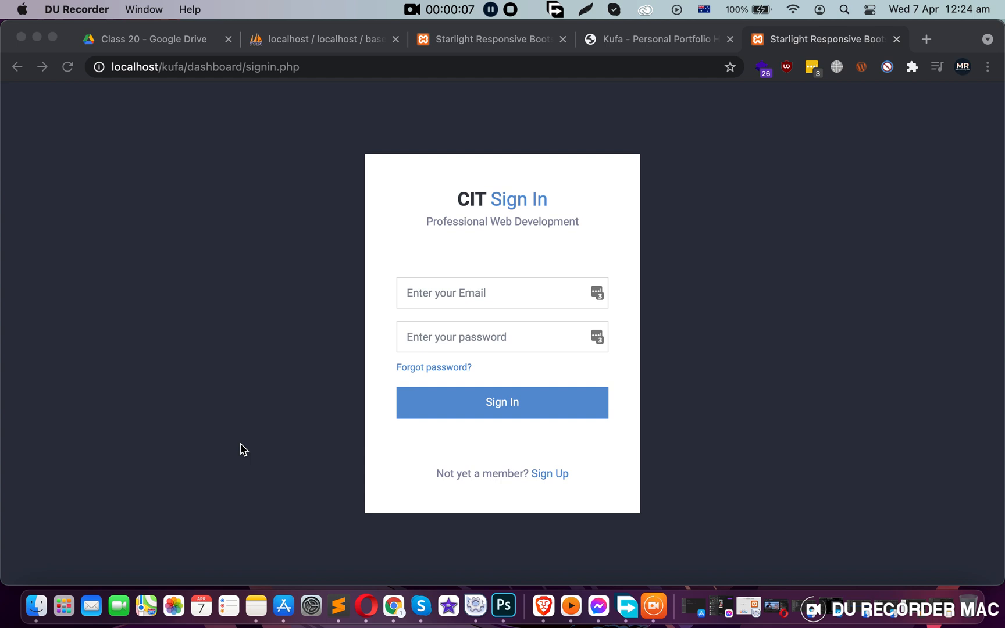
{"action": "mouse_move", "coordinate": [363, 399]}
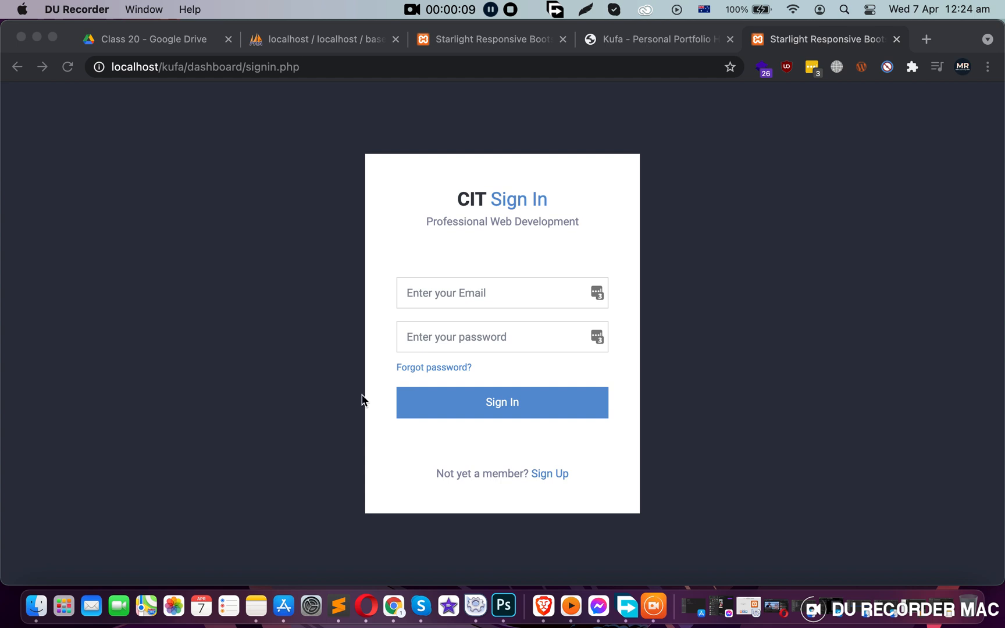
{"action": "mouse_move", "coordinate": [323, 50]}
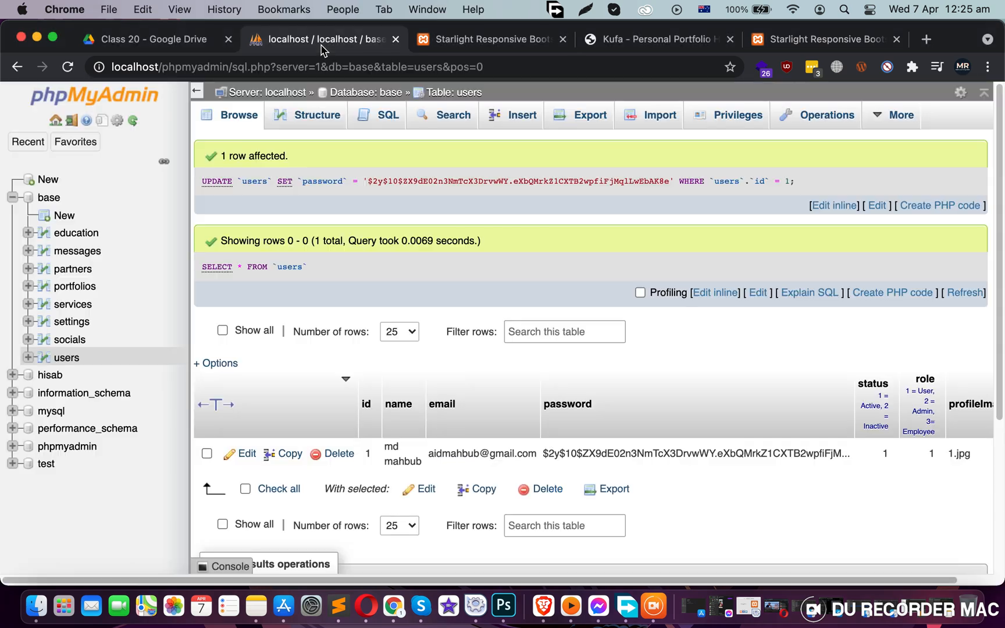
{"action": "scroll", "scroll_direction": "down", "scroll_amount": 3}
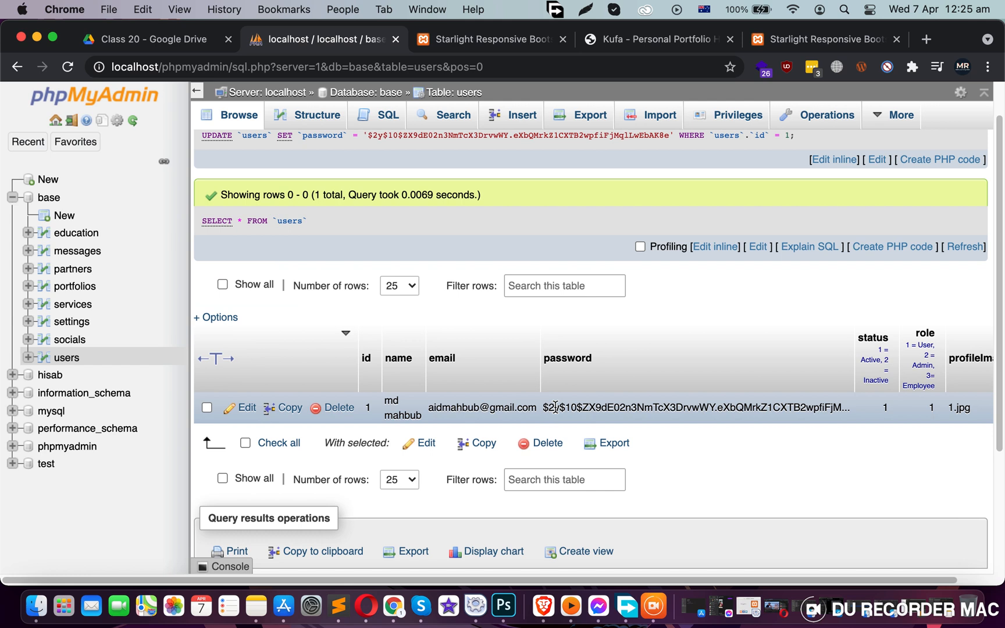
{"action": "mouse_move", "coordinate": [555, 407]}
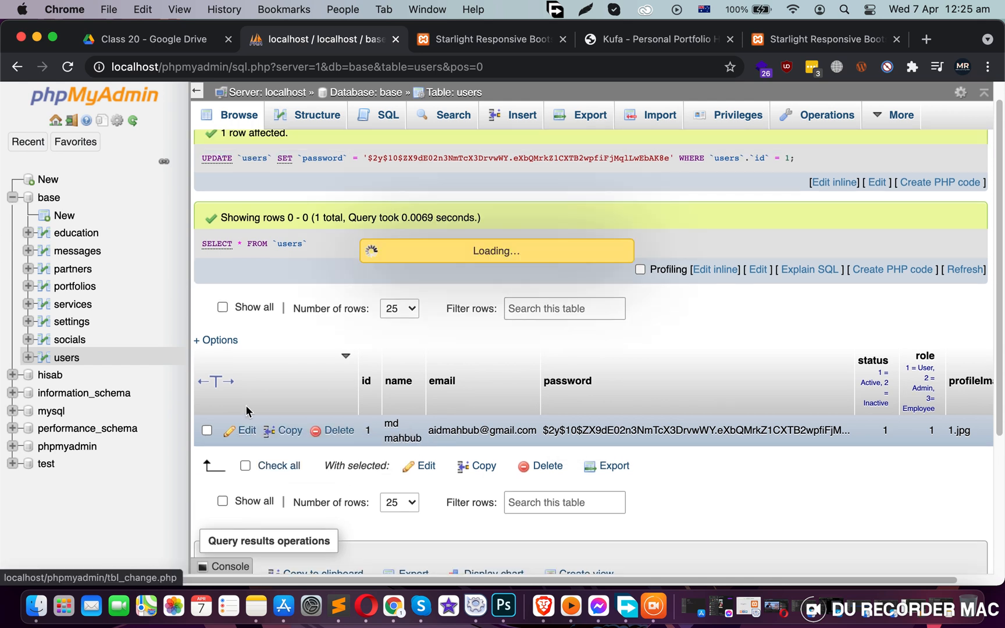
{"action": "left_click", "coordinate": [246, 430]}
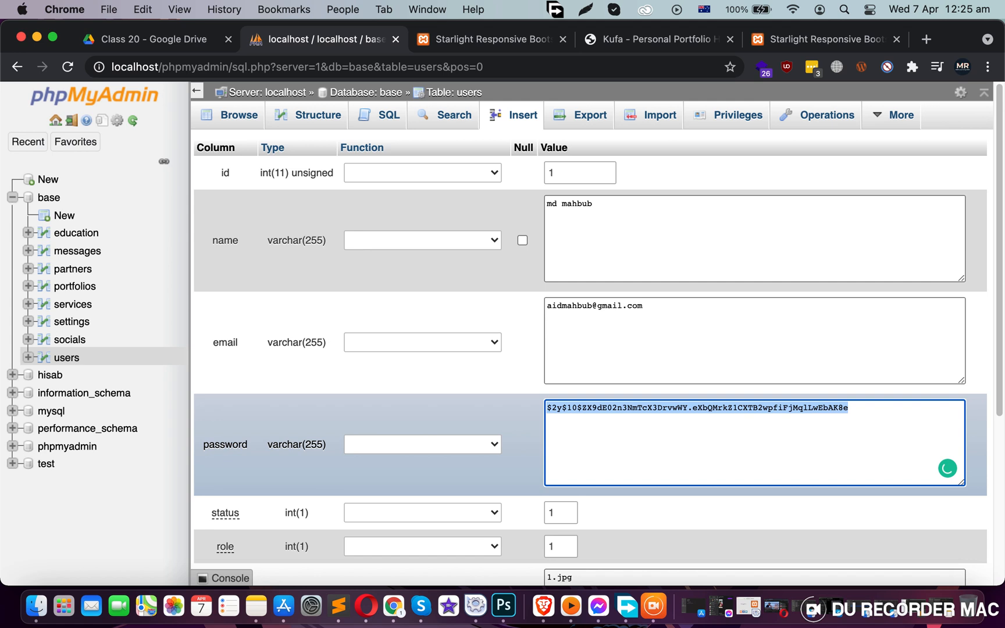
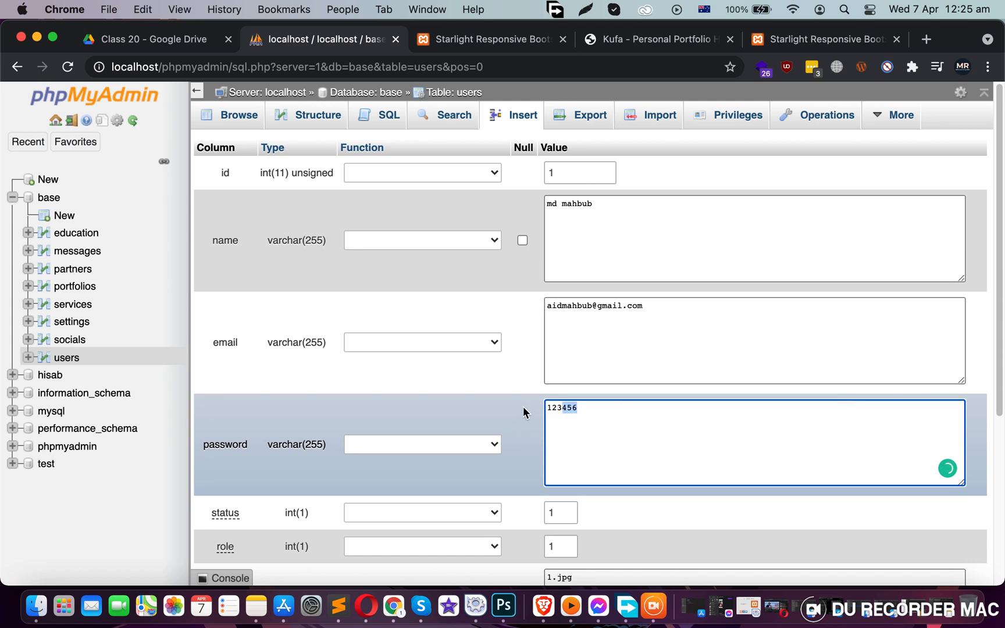
{"action": "left_click", "coordinate": [422, 444]}
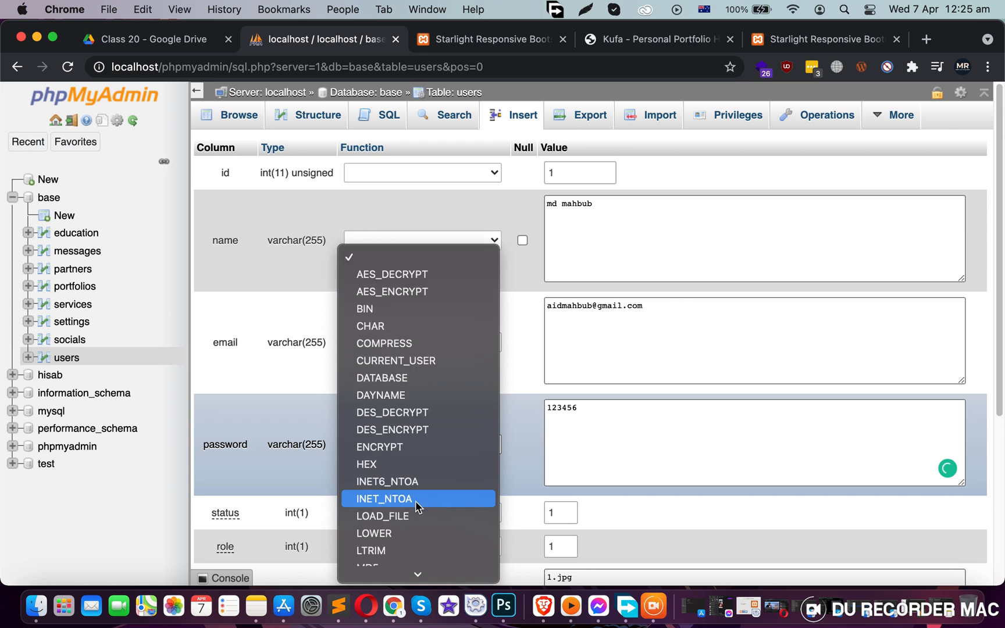
{"action": "left_click", "coordinate": [520, 486]}
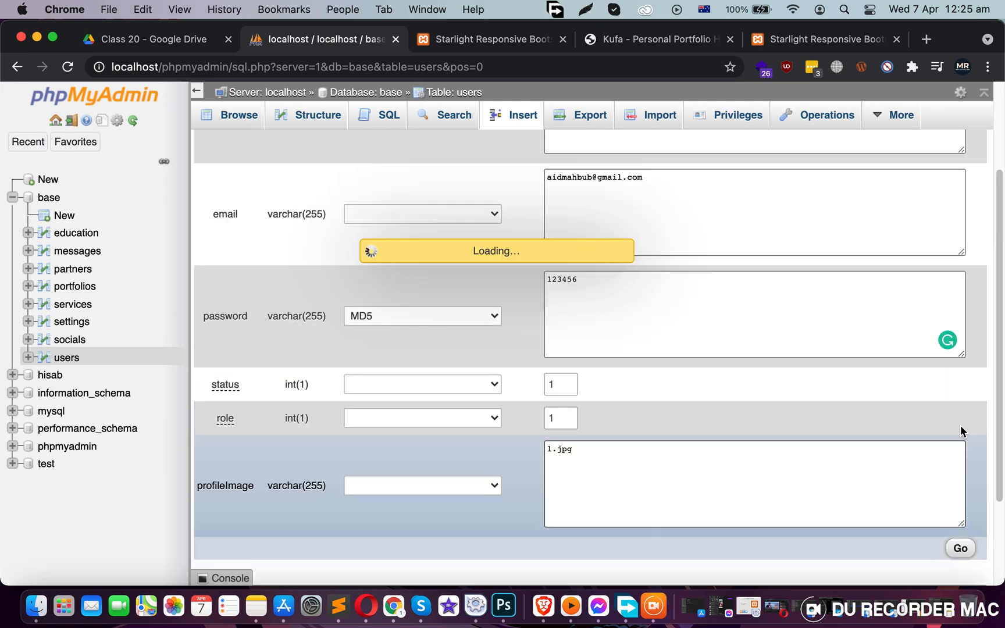
{"action": "left_click", "coordinate": [959, 548]}
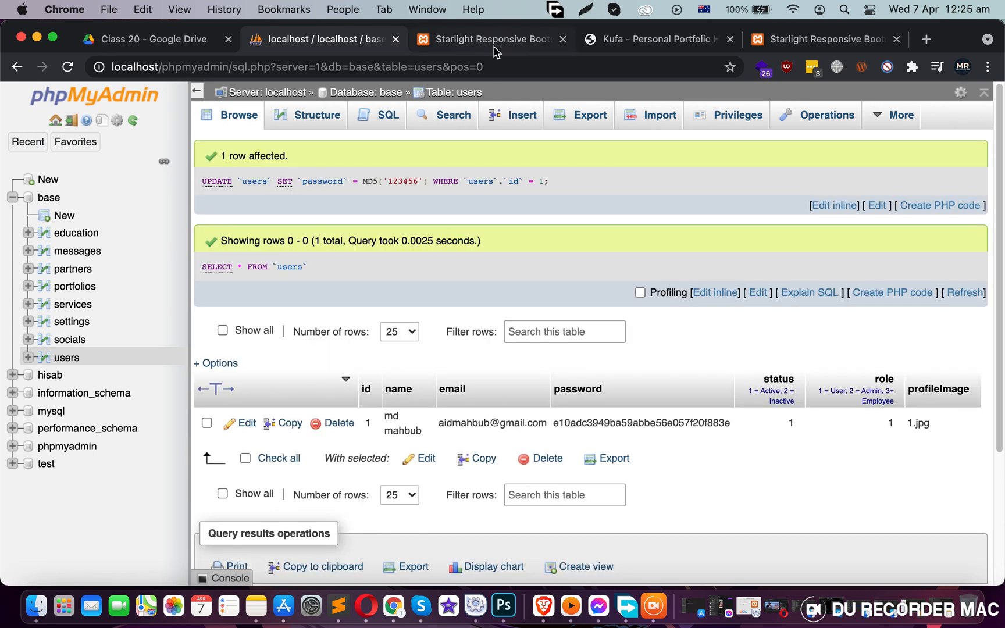
{"action": "left_click", "coordinate": [490, 39]}
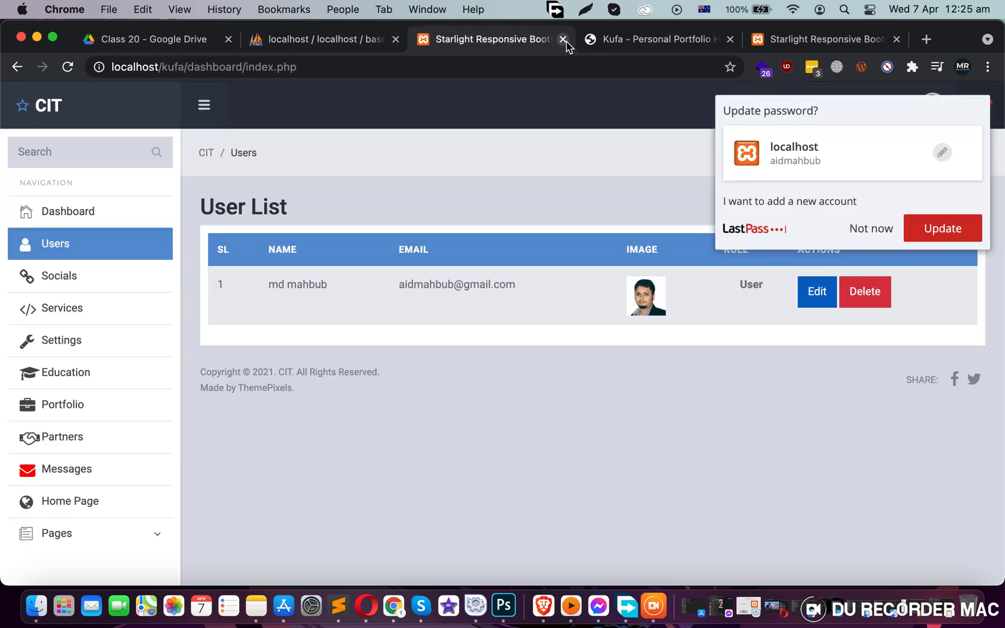
{"action": "left_click", "coordinate": [563, 39]}
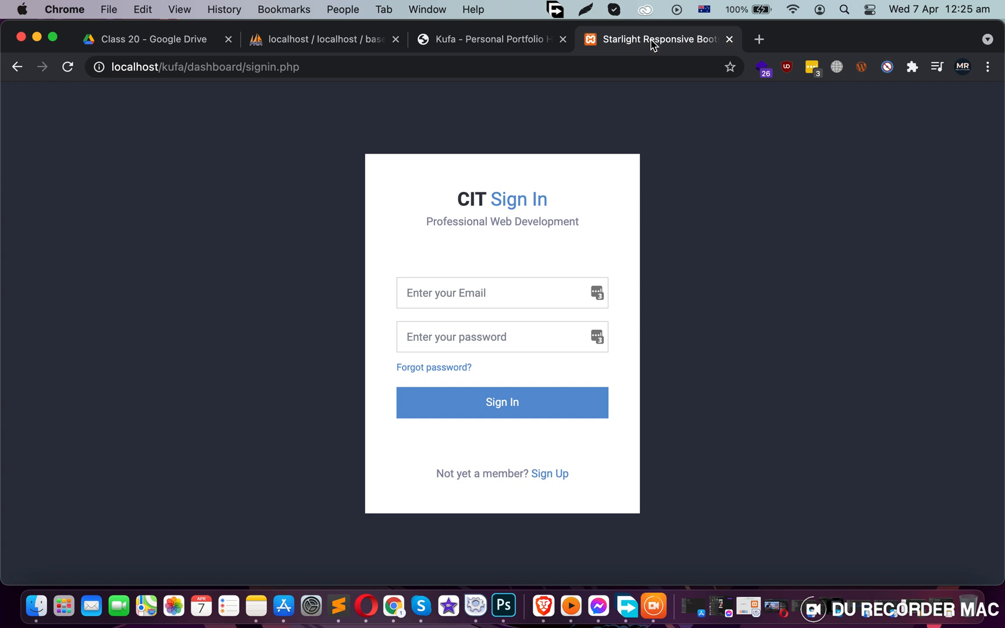
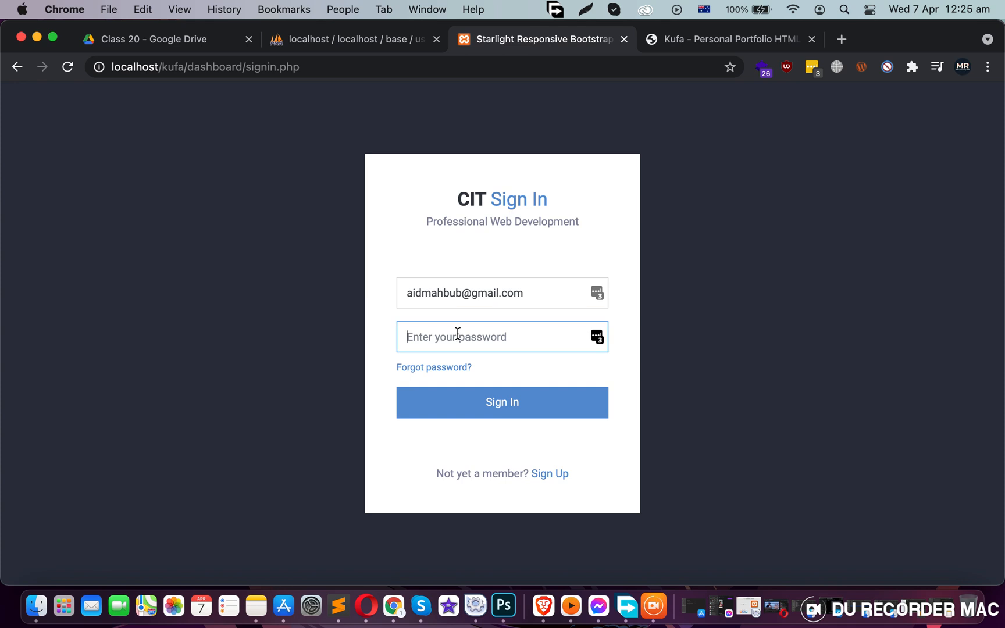
{"action": "left_click", "coordinate": [502, 402]}
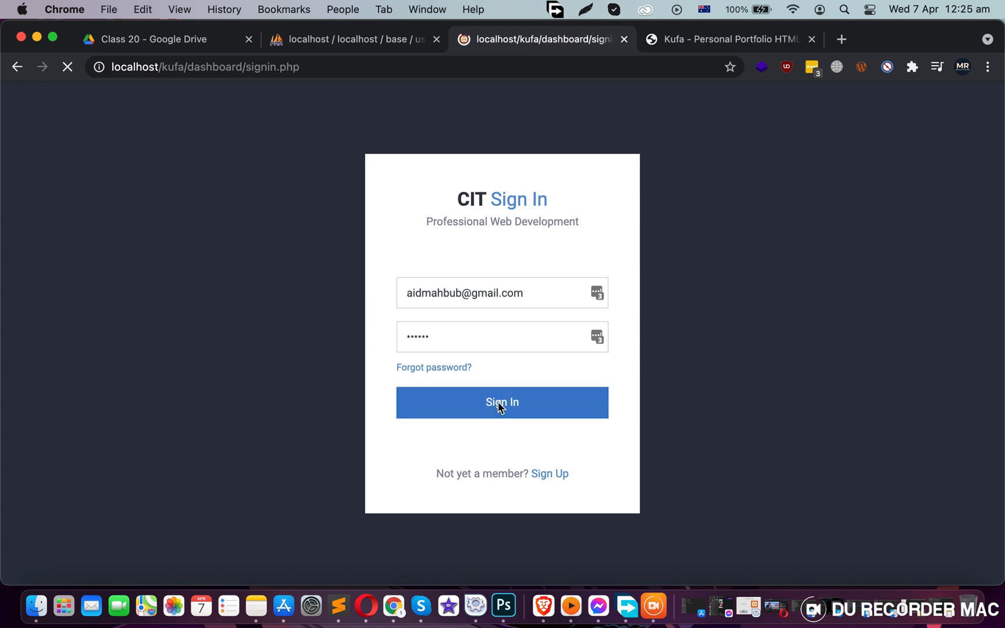
{"action": "left_click", "coordinate": [502, 402]}
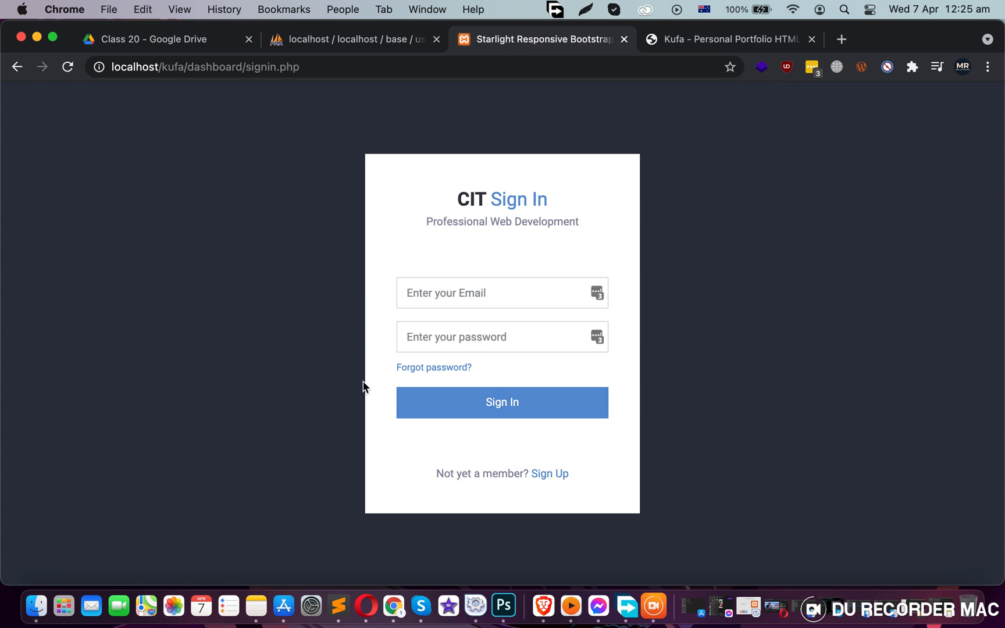
{"action": "left_click", "coordinate": [346, 39]}
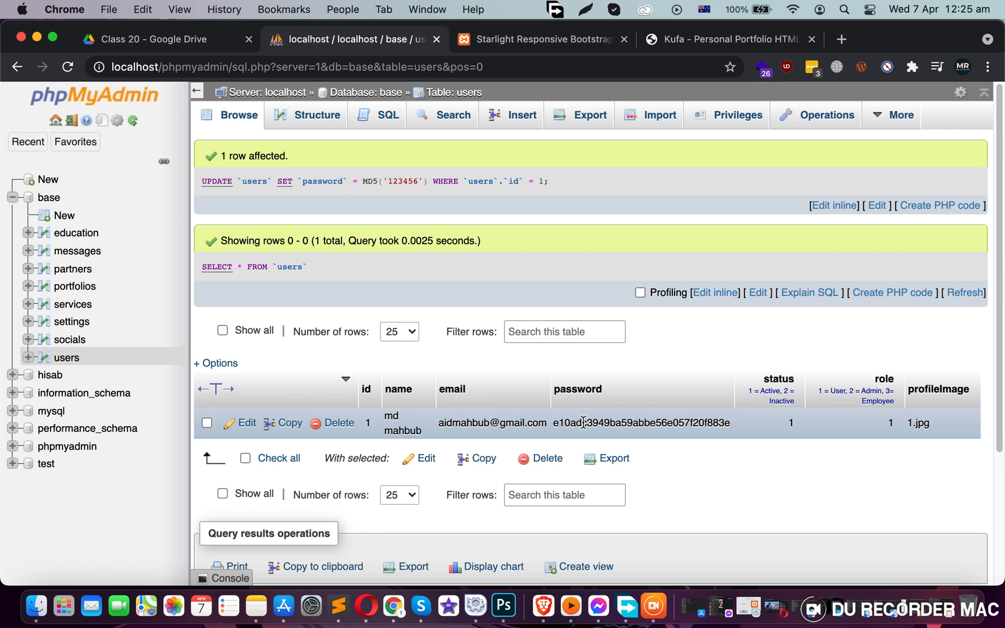
{"action": "mouse_move", "coordinate": [604, 418]}
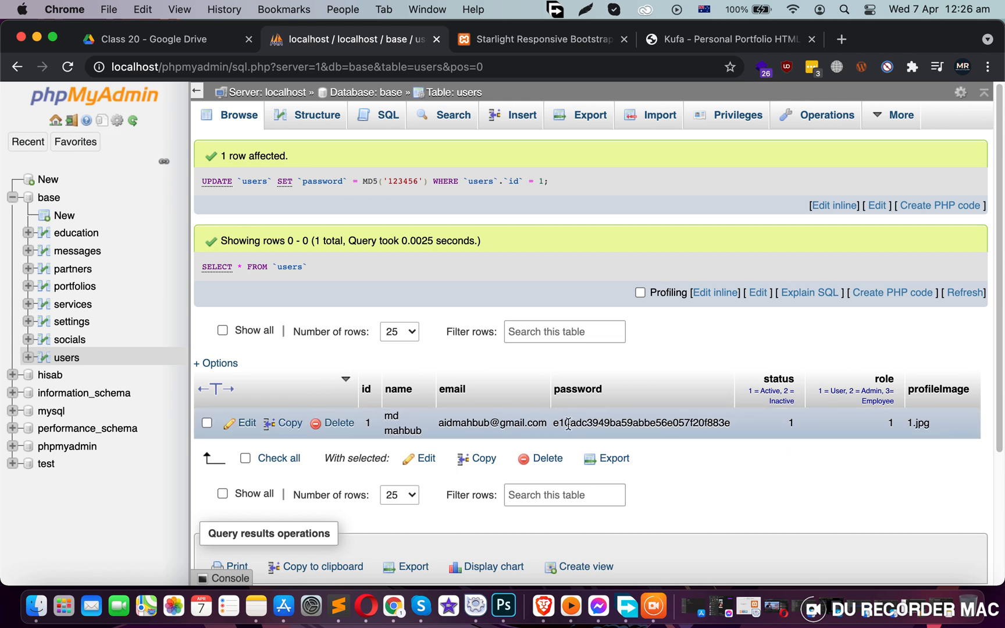
{"action": "mouse_move", "coordinate": [393, 604]}
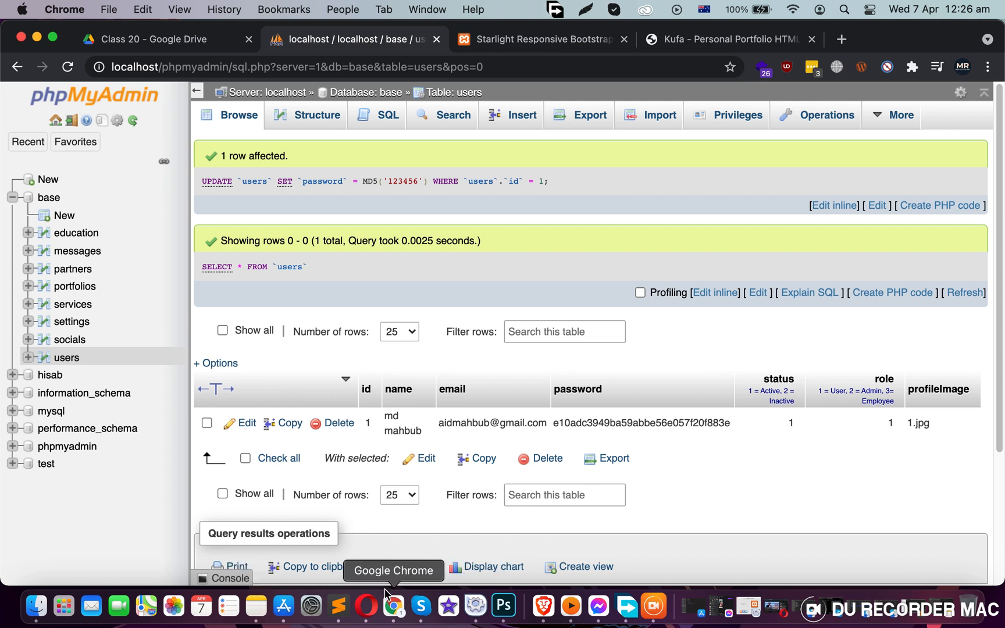
- Open a Finder window from the Dock showing the htdocs folder
{"action": "left_click", "coordinate": [37, 604]}
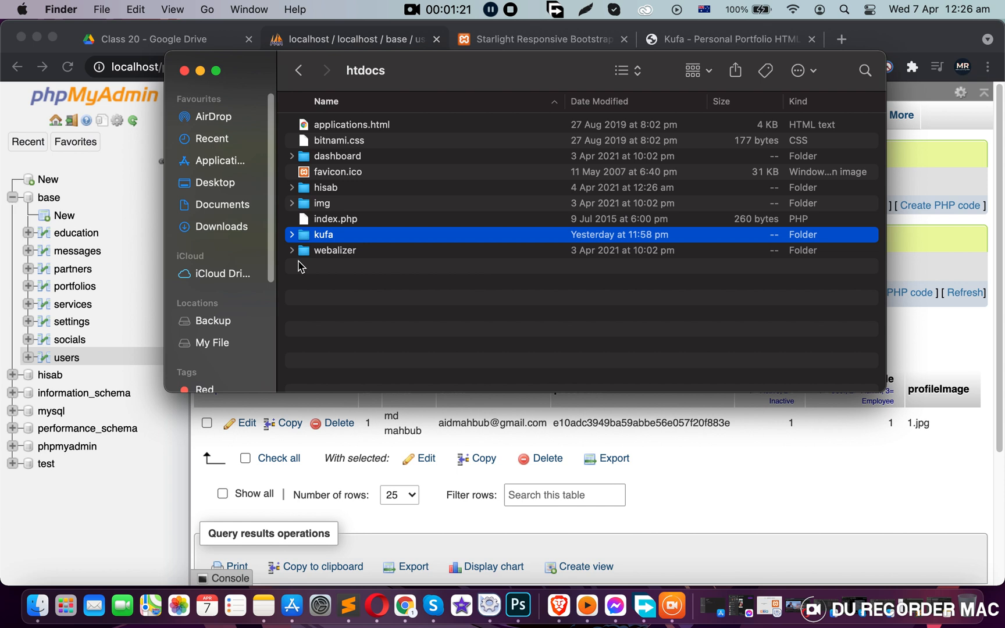
- Open the kufa folder, then load localhost/kufa/test.php in a new Chrome tab
{"action": "double_click", "coordinate": [322, 234]}
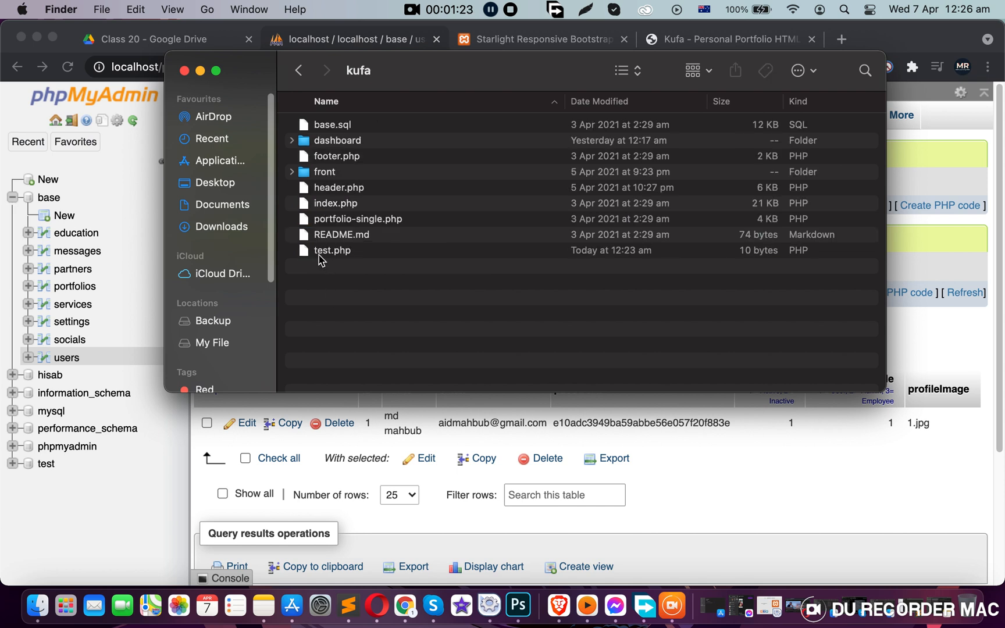
{"action": "left_click", "coordinate": [332, 250]}
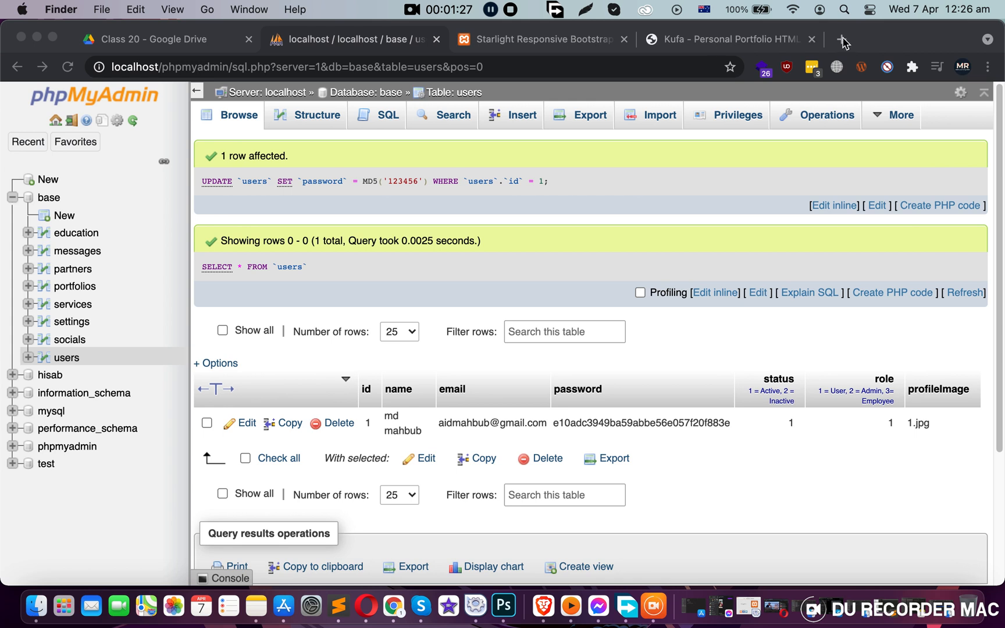
{"action": "left_click", "coordinate": [730, 39]}
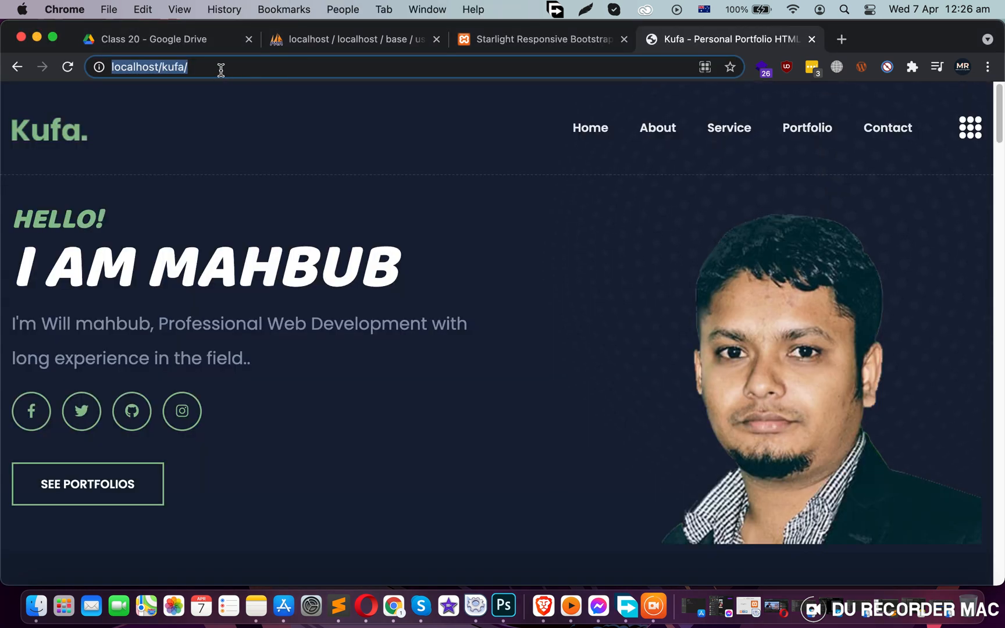
{"action": "left_click", "coordinate": [925, 39]}
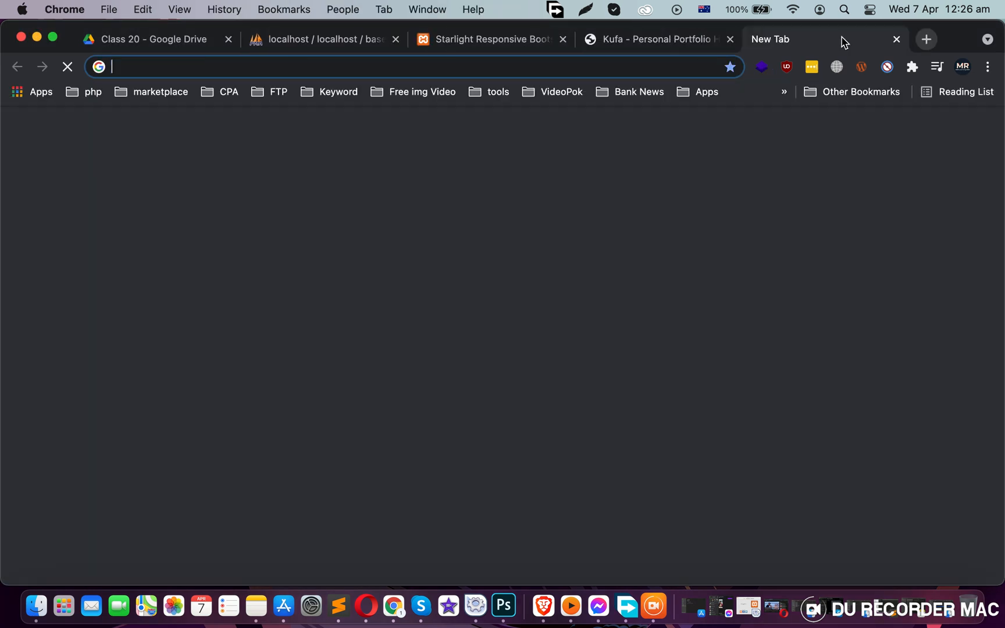
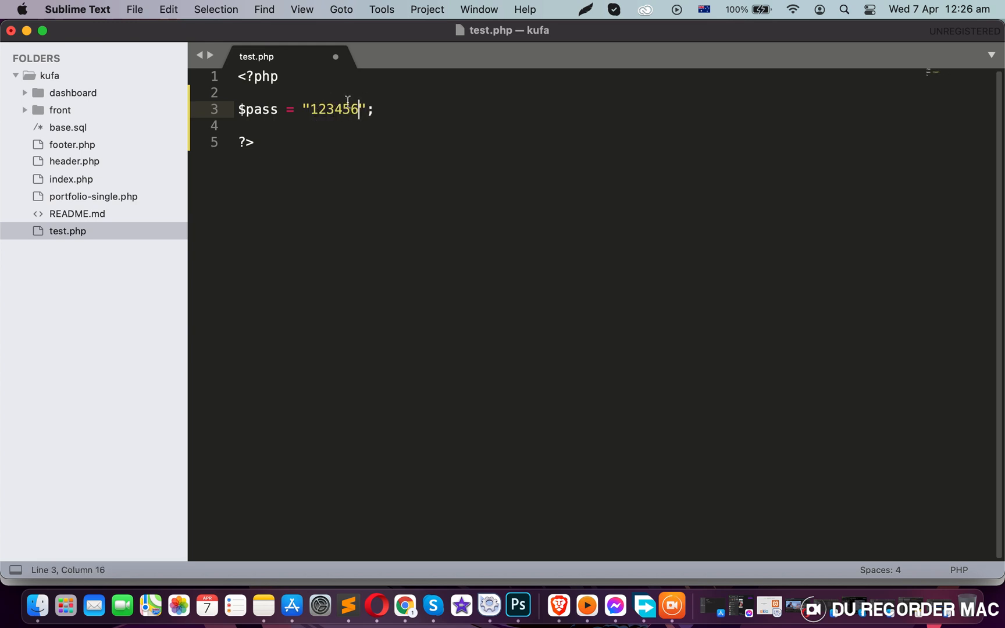
{"action": "left_click", "coordinate": [378, 109]}
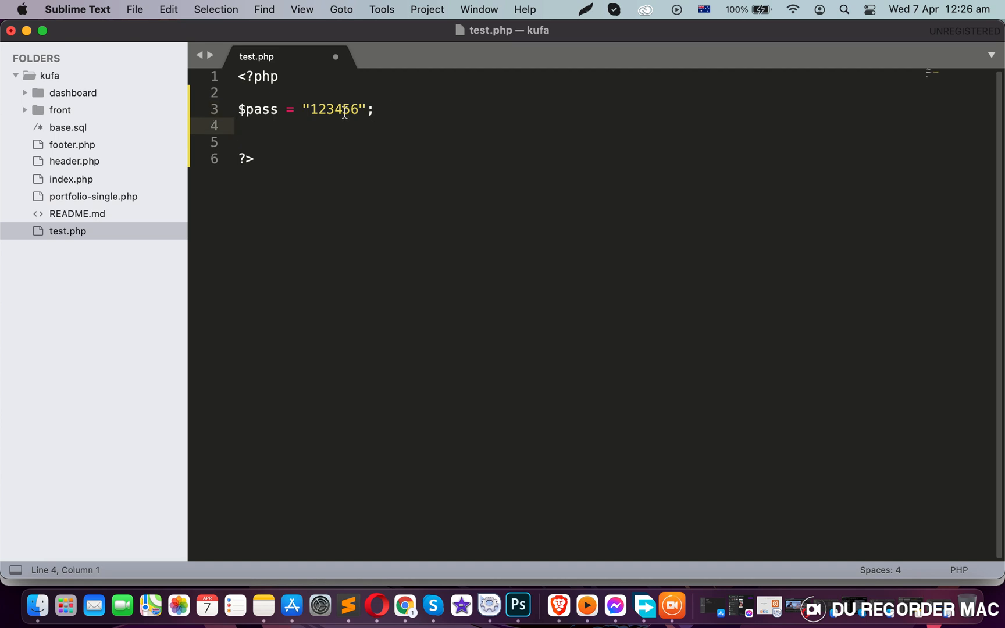
{"action": "type", "text": "echo password_hash(string, PASSWORD_DEFAULT"}
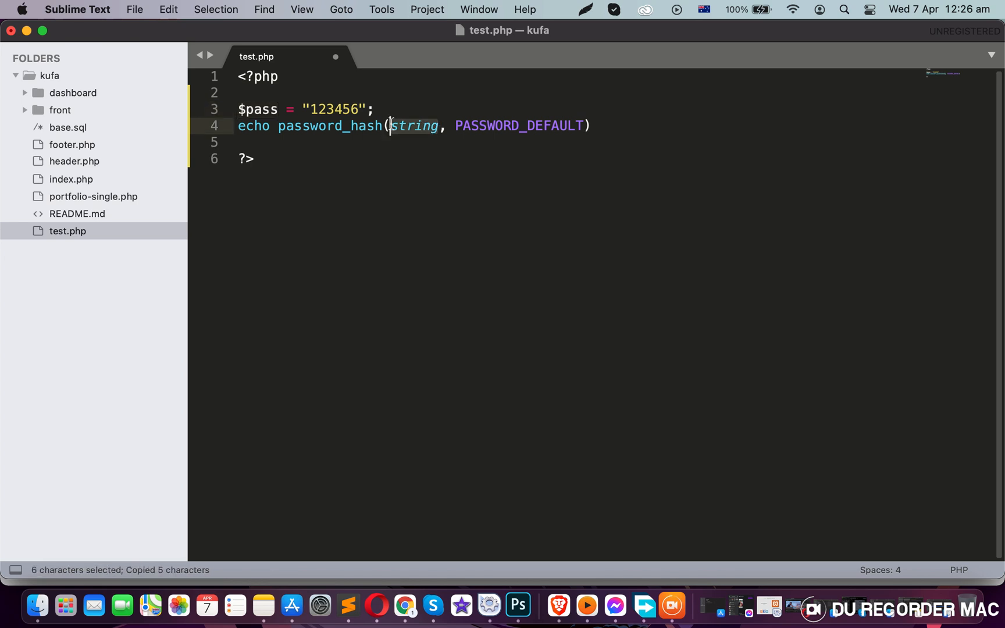
{"action": "type", "text": "$pass"}
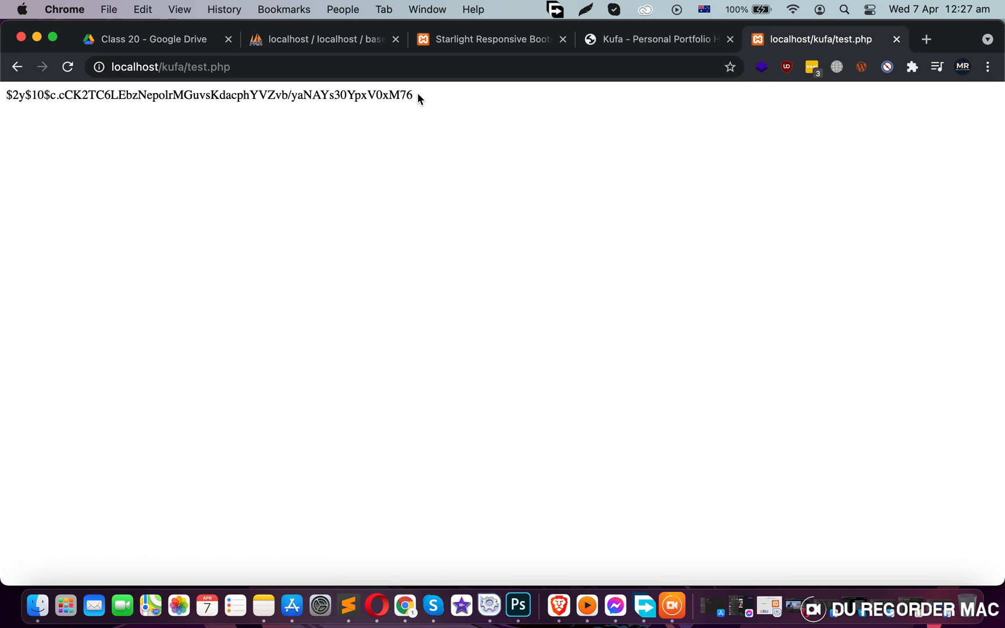
- Select the printed bcrypt hash on test.php and return to the phpMyAdmin tab
{"action": "triple_click", "coordinate": [208, 95]}
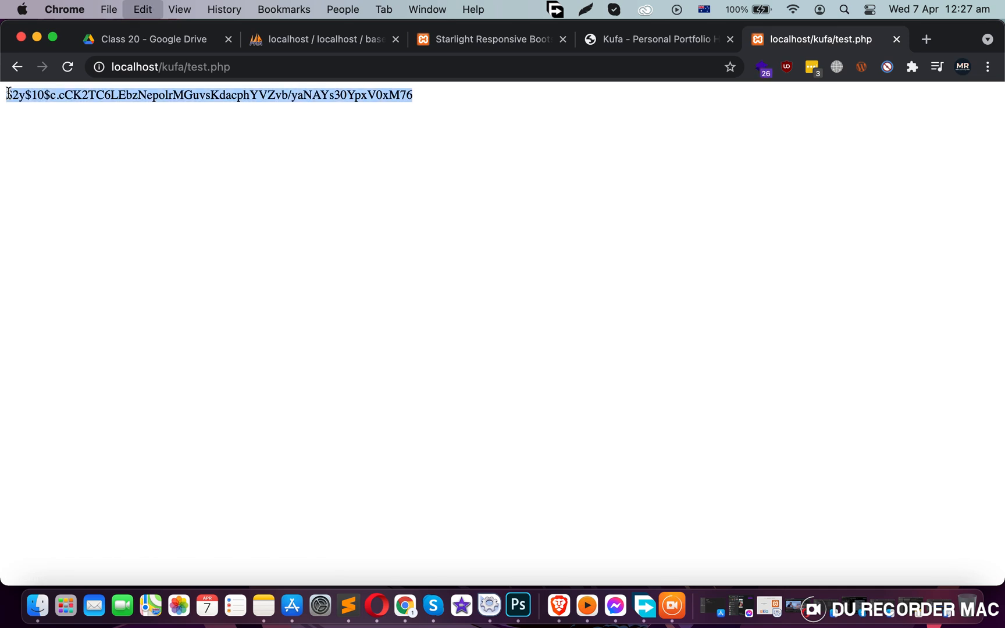
{"action": "mouse_move", "coordinate": [320, 38]}
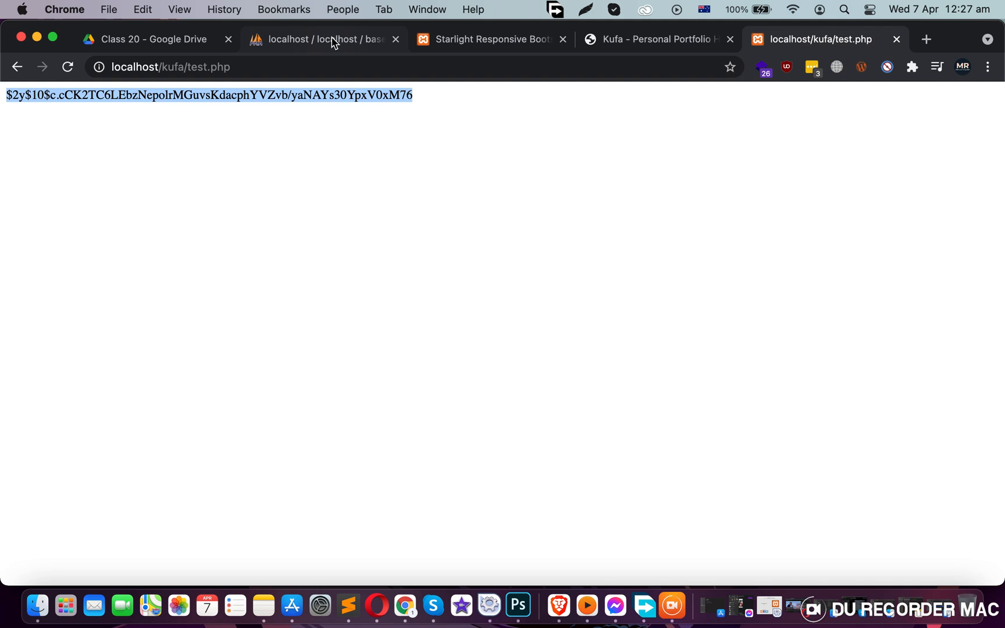
{"action": "left_click", "coordinate": [320, 39]}
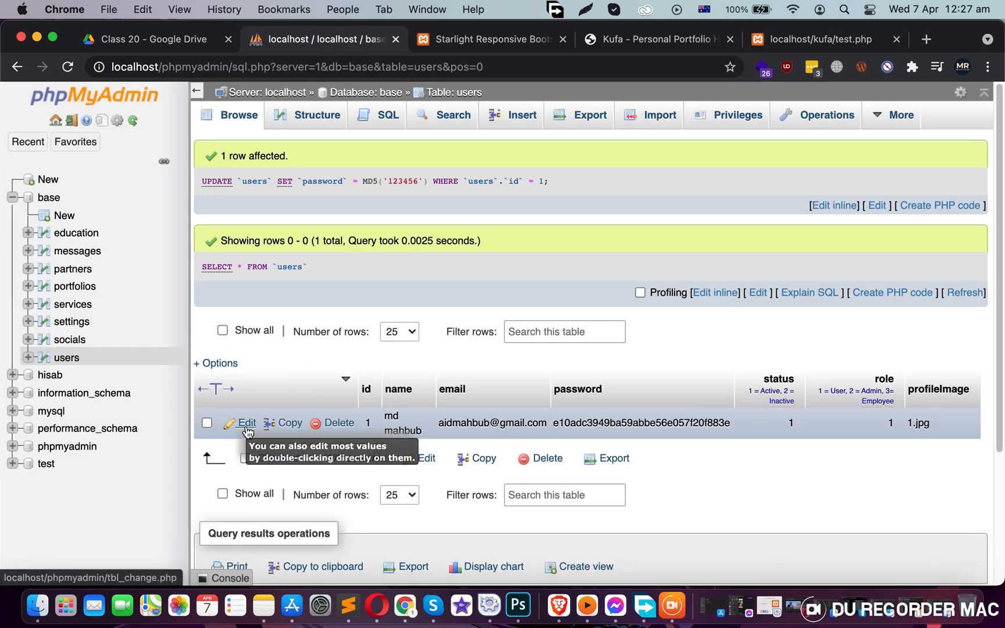
- Save the user row with the bcrypt hash as its password, then go to the dashboard sign-in tab
{"action": "left_click", "coordinate": [246, 422]}
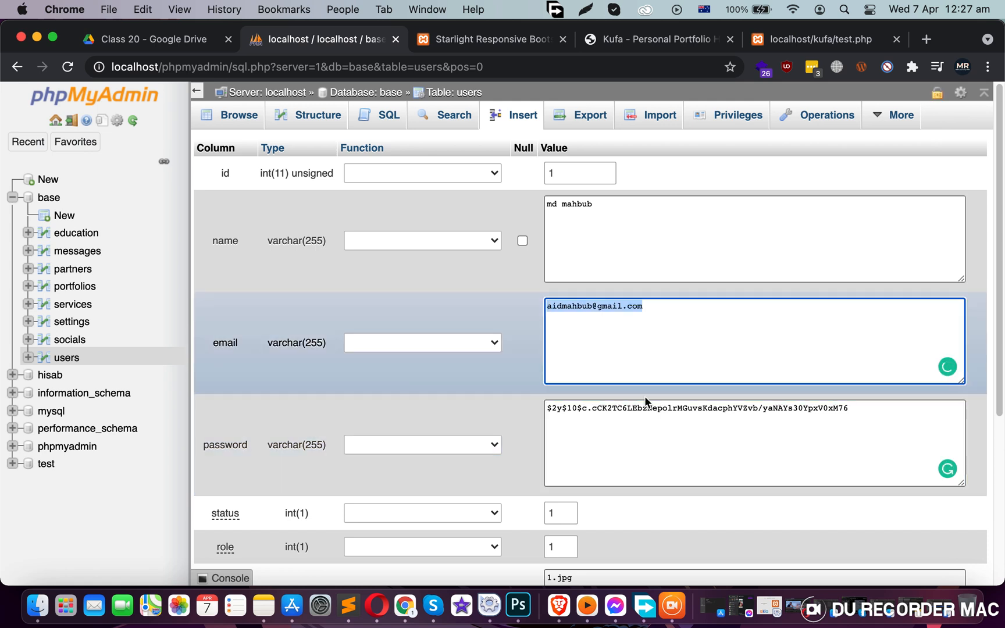
{"action": "scroll", "scroll_direction": "down", "scroll_amount": 3}
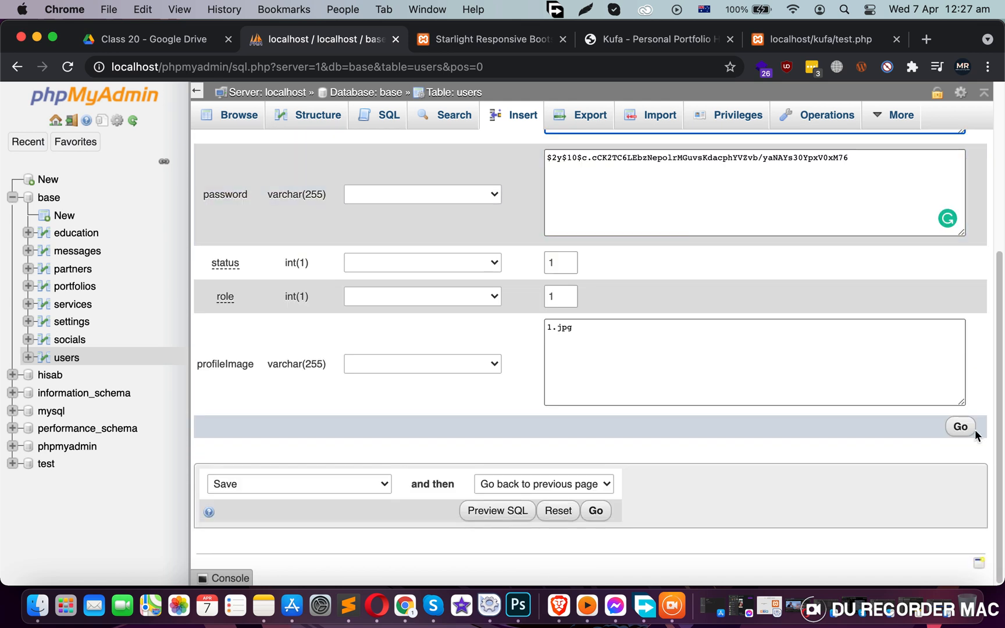
{"action": "left_click", "coordinate": [958, 426]}
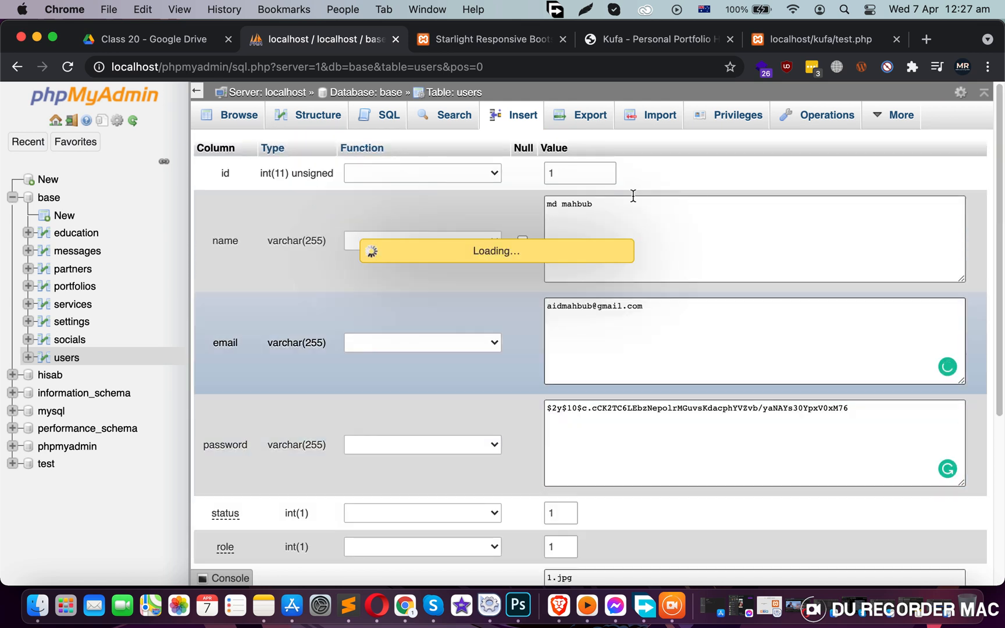
{"action": "left_click", "coordinate": [490, 39]}
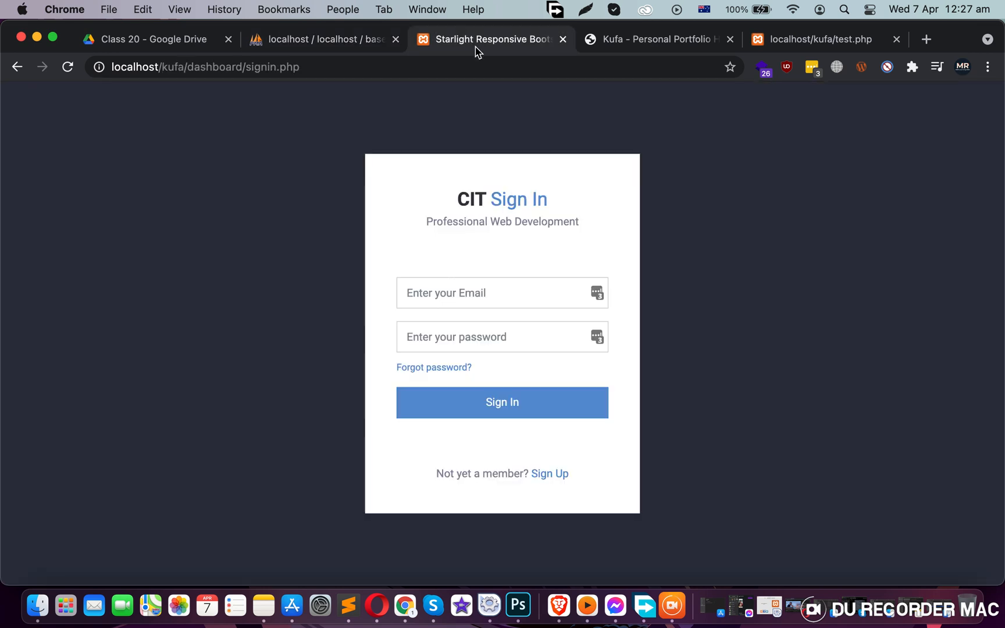
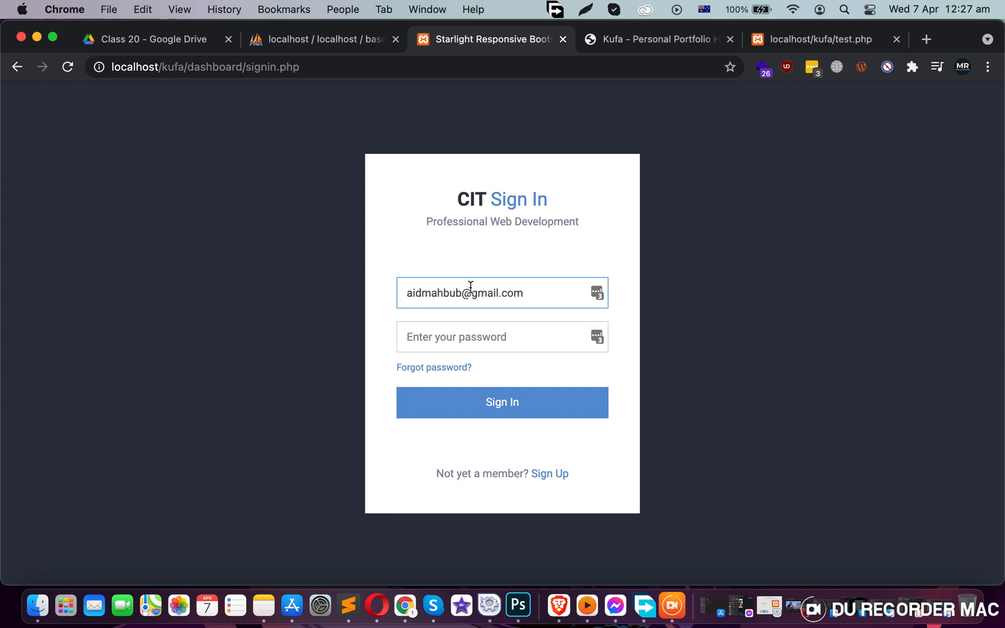
{"action": "mouse_move", "coordinate": [359, 584]}
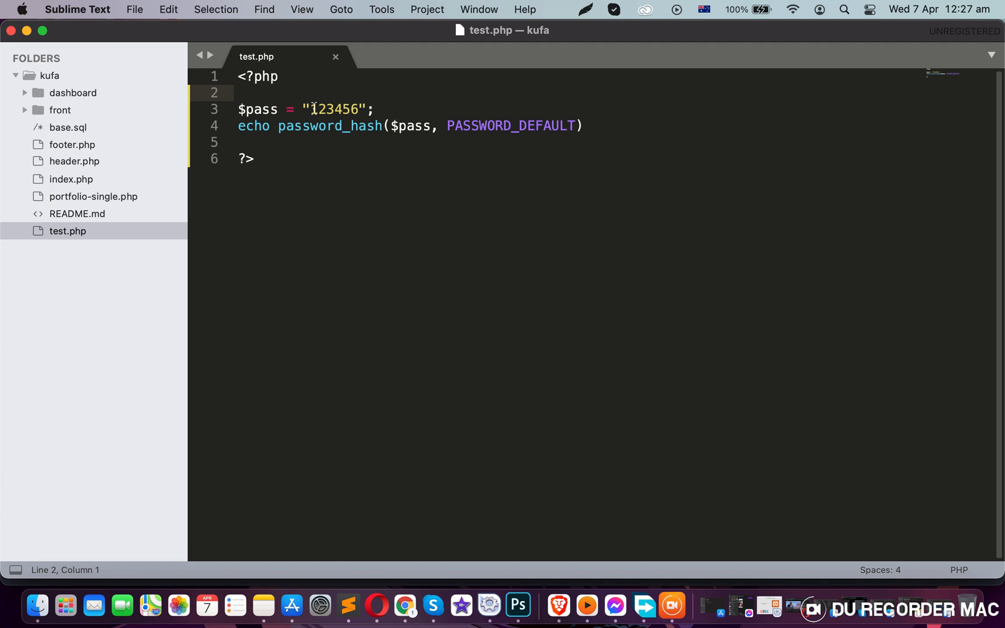
{"action": "double_click", "coordinate": [332, 109]}
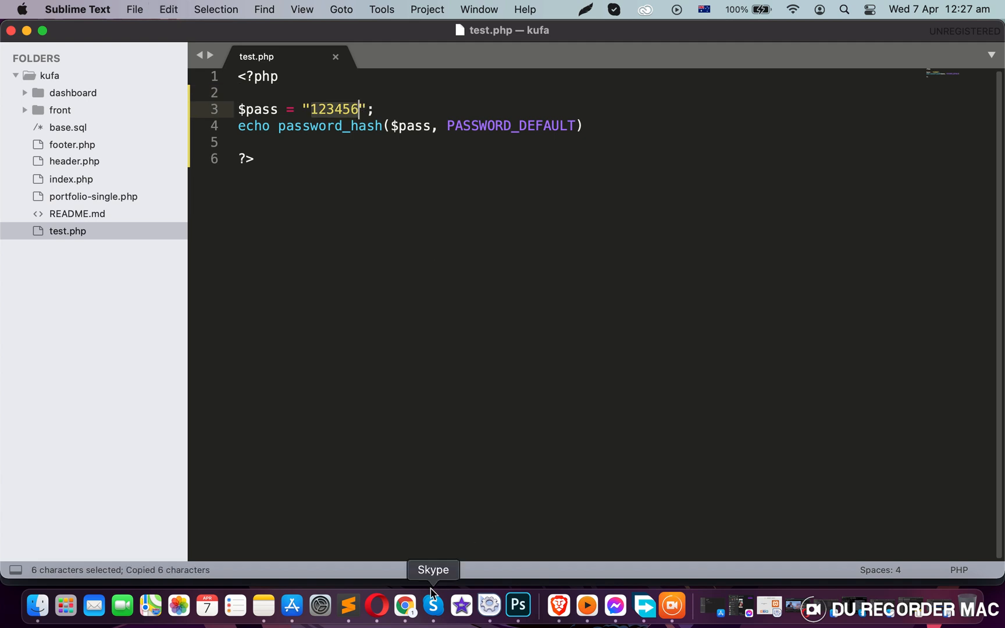
{"action": "left_click", "coordinate": [403, 604]}
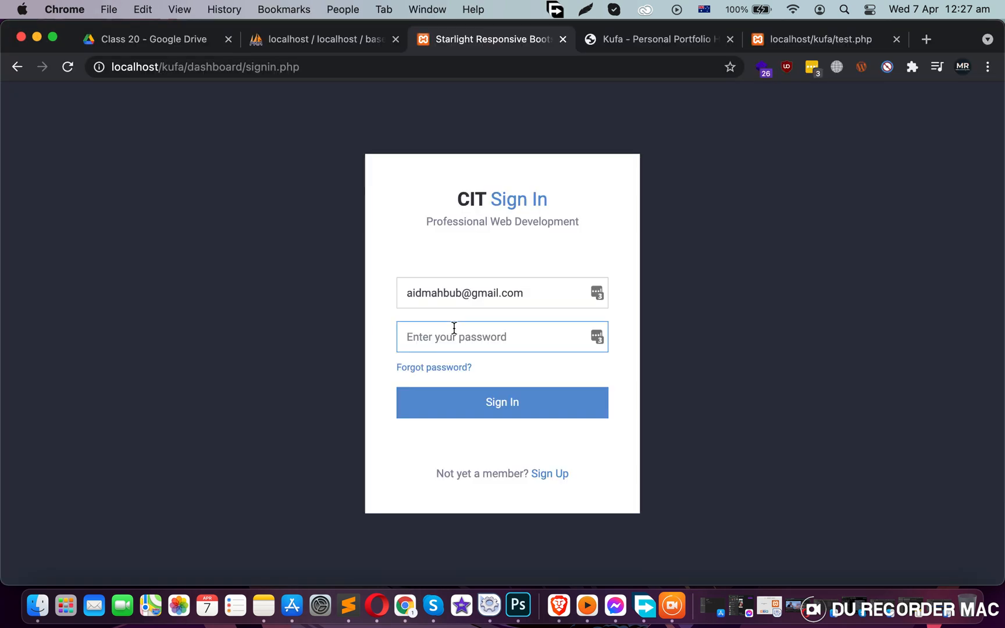
{"action": "left_click", "coordinate": [502, 402]}
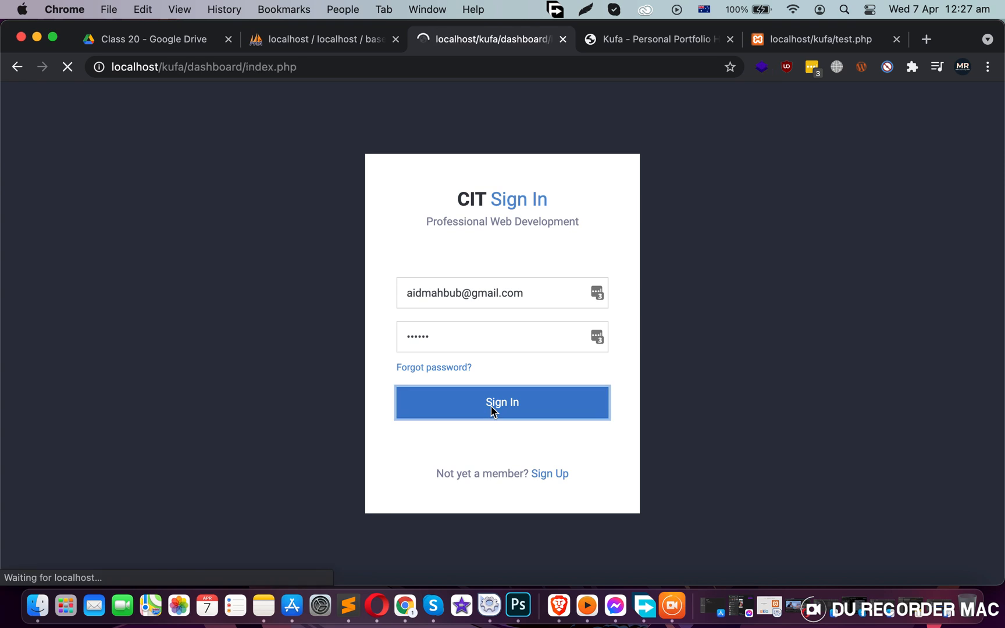
{"action": "left_click", "coordinate": [502, 402]}
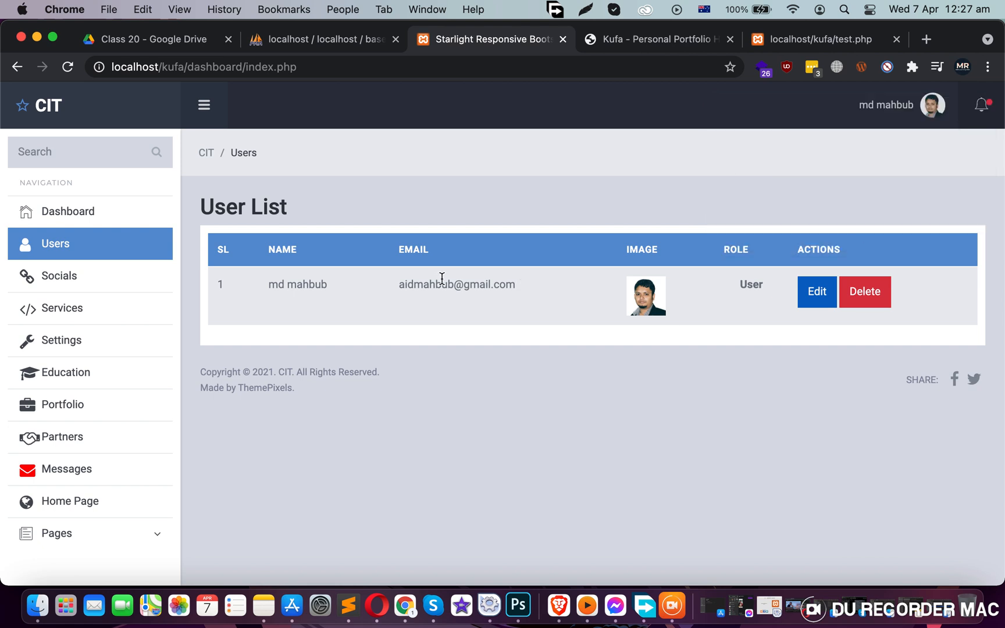
{"action": "mouse_move", "coordinate": [433, 258]}
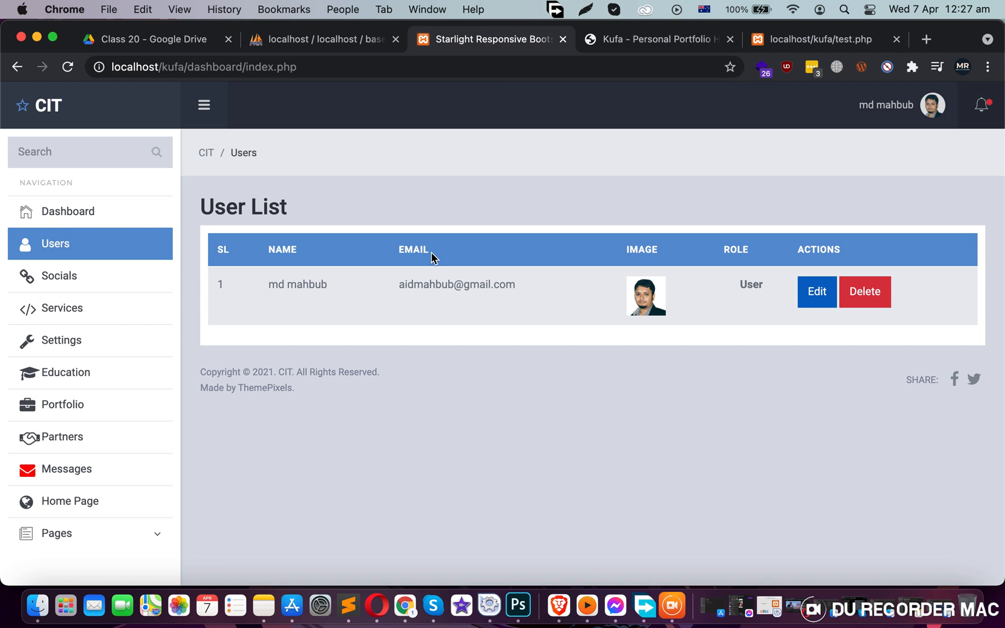
{"action": "mouse_move", "coordinate": [671, 604]}
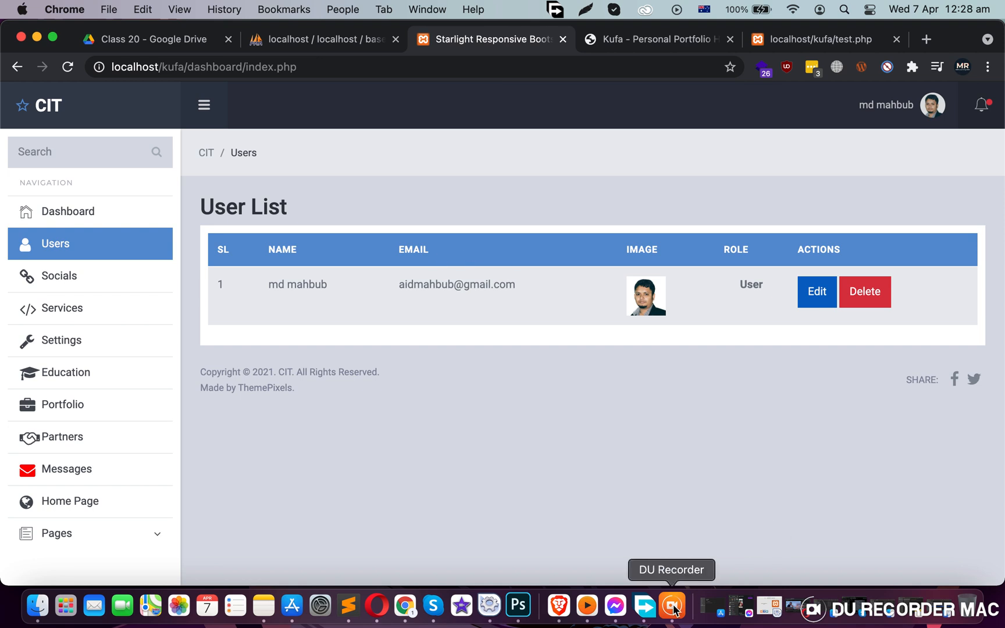